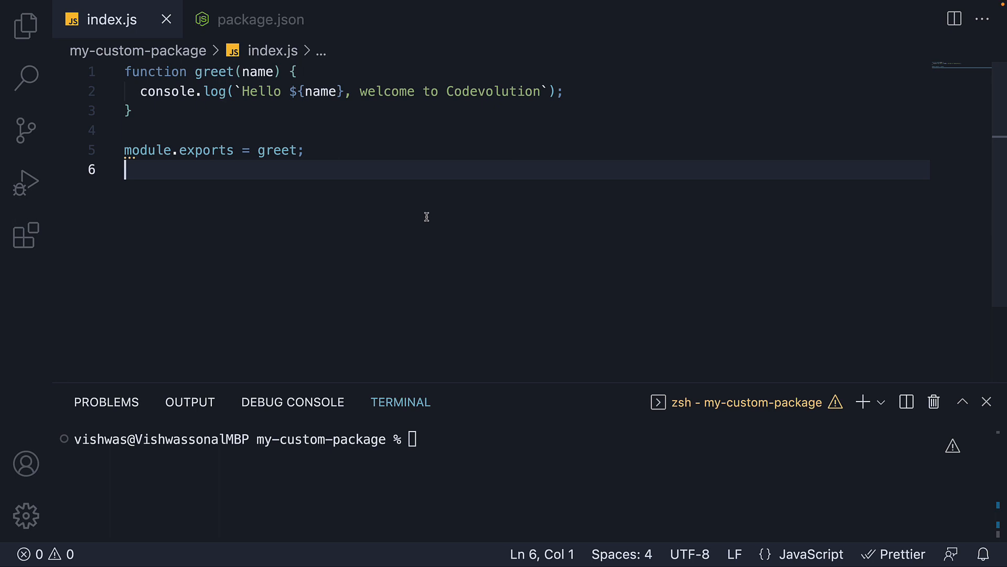
# Search npmjs.com for 'upper' to list packages like upper-case
pyautogui.click(563, 90)
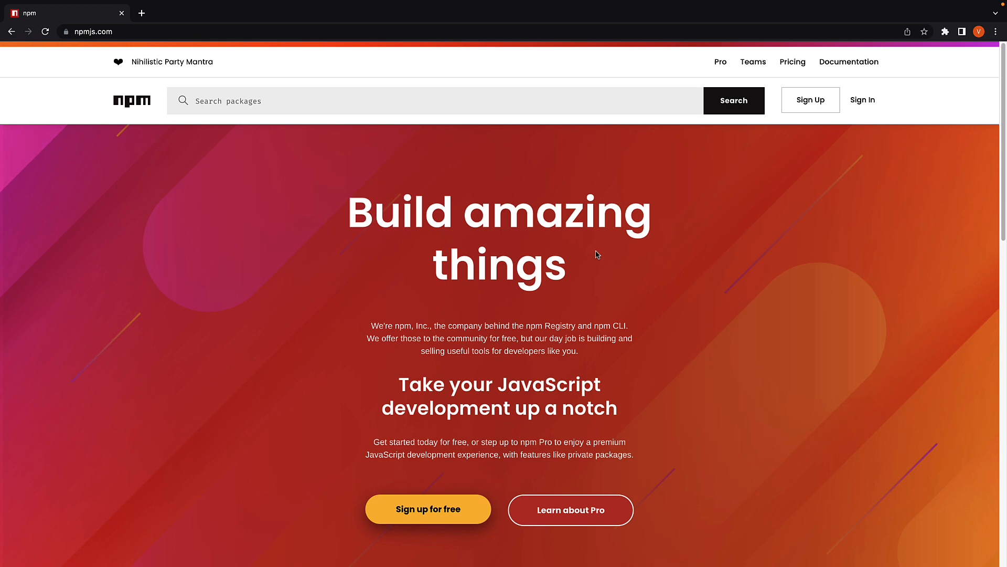
pyautogui.moveTo(416, 160)
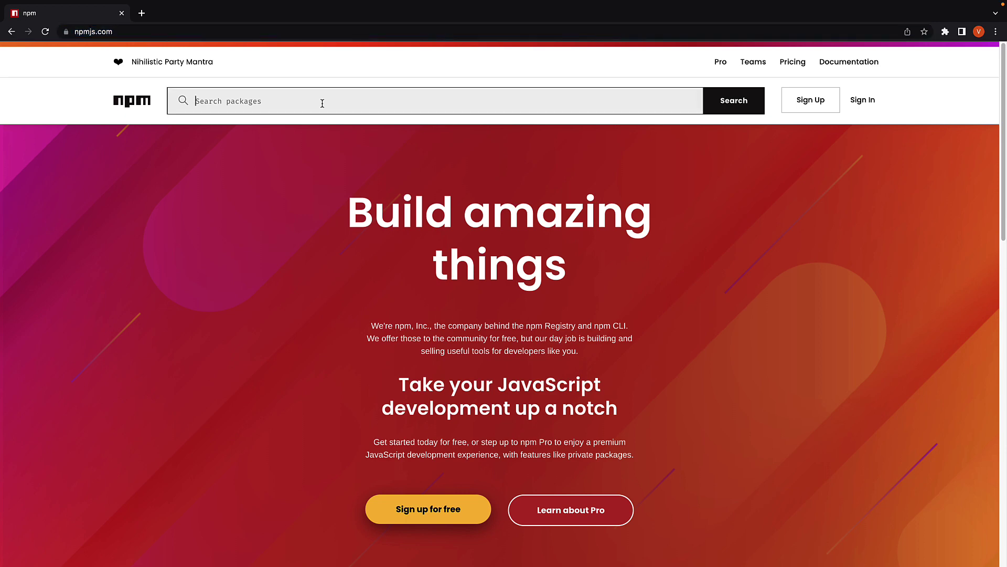
pyautogui.write('u')
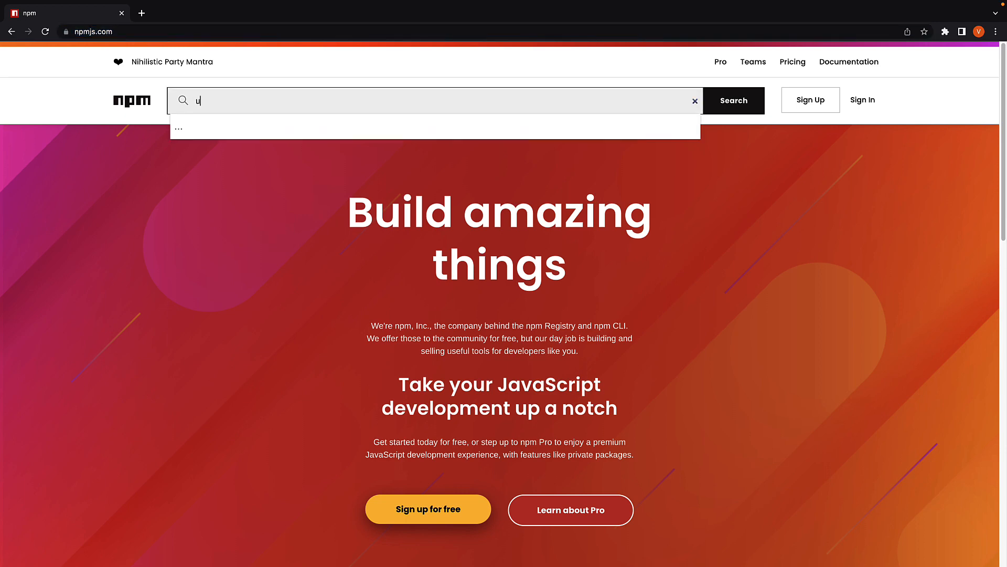
pyautogui.write('pper')
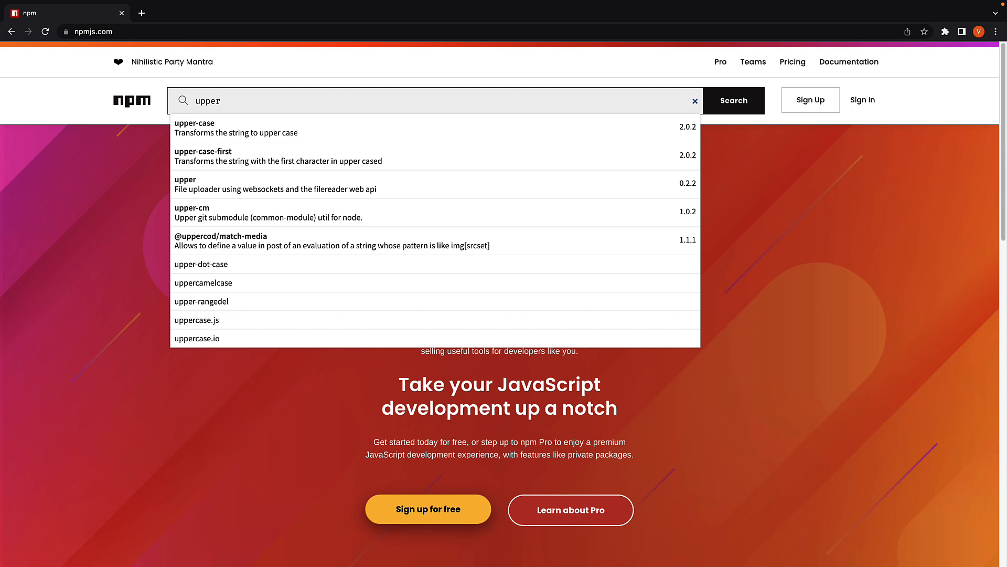
pyautogui.moveTo(322, 106)
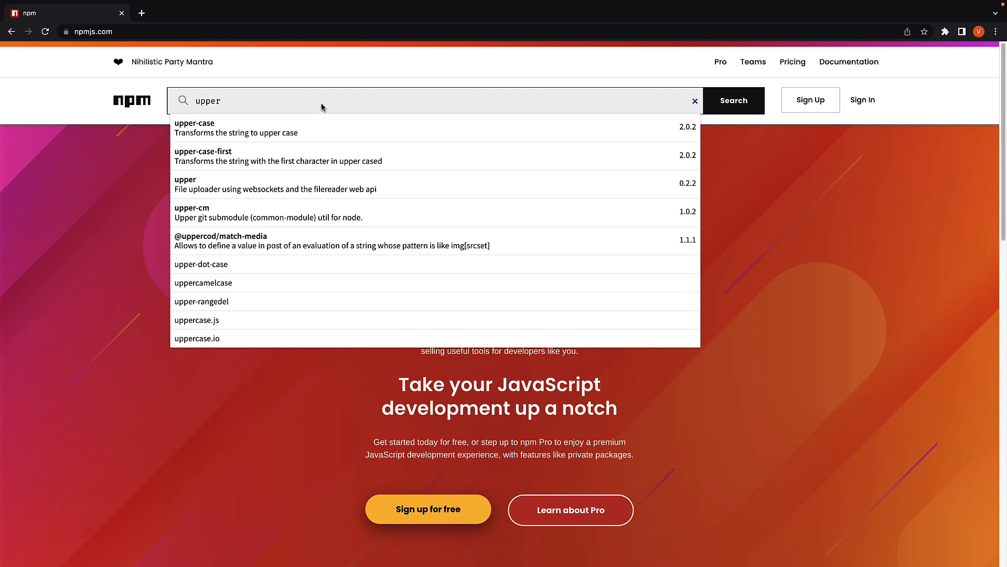
pyautogui.moveTo(235, 128)
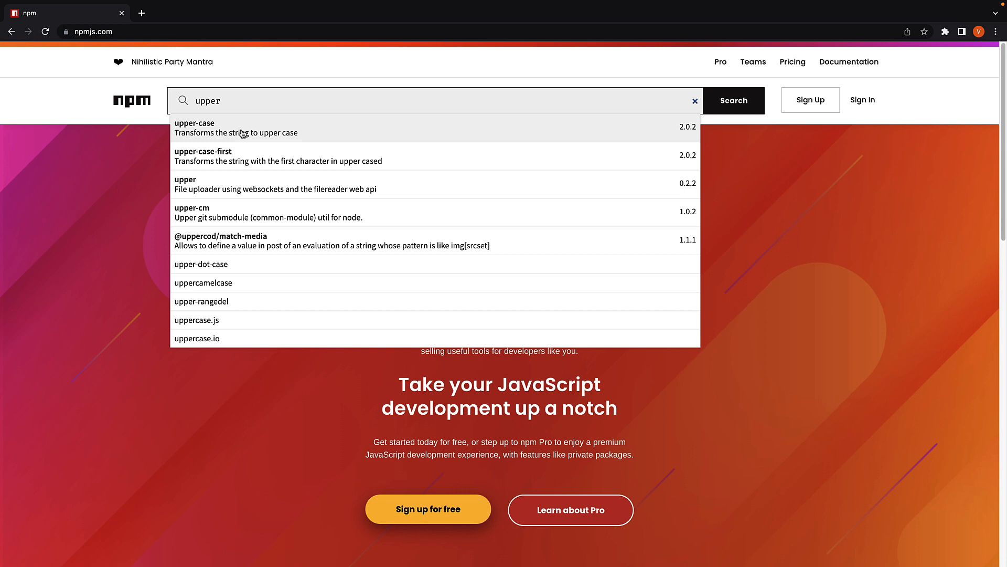
pyautogui.moveTo(297, 138)
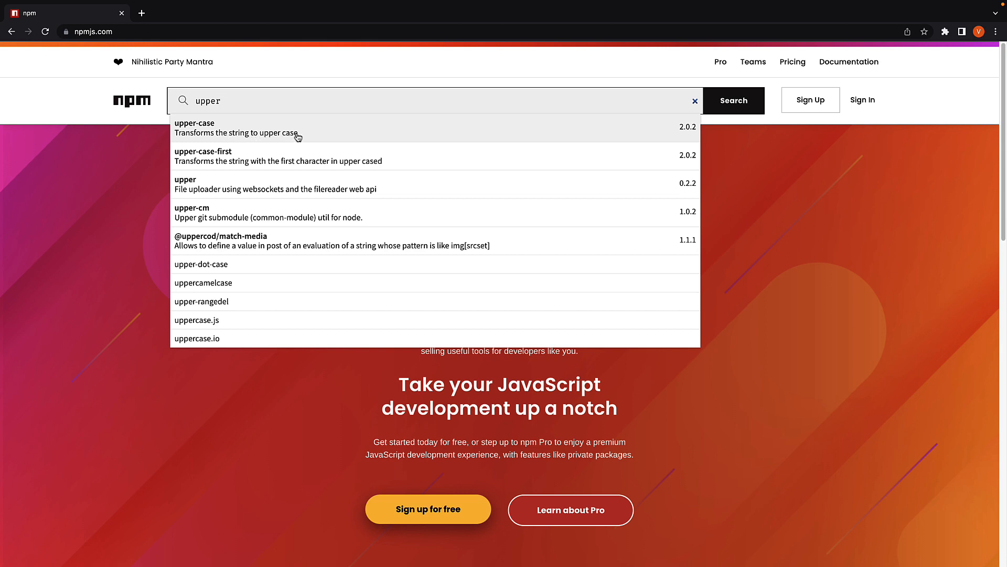
pyautogui.moveTo(337, 136)
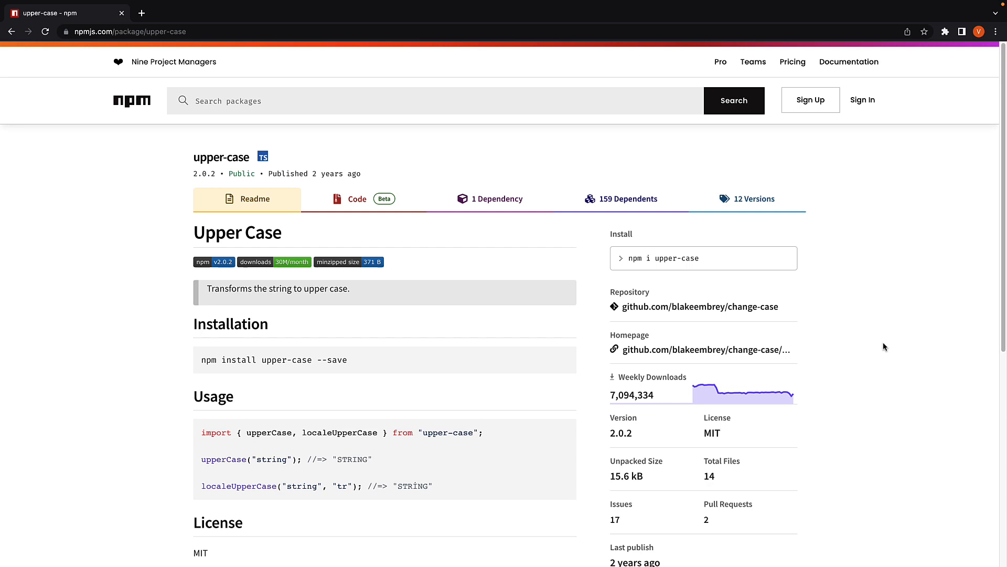
pyautogui.moveTo(214, 177)
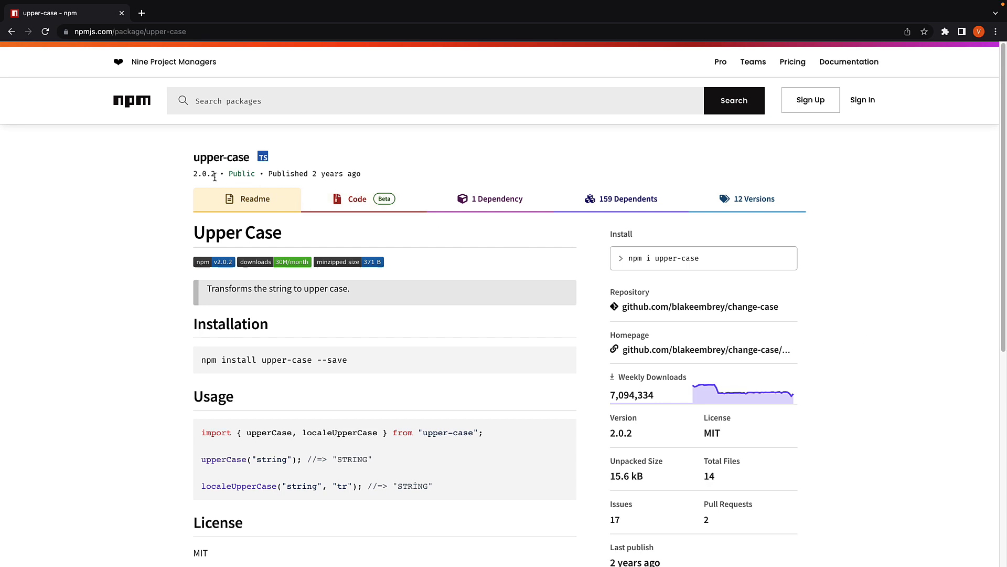
pyautogui.moveTo(375, 177)
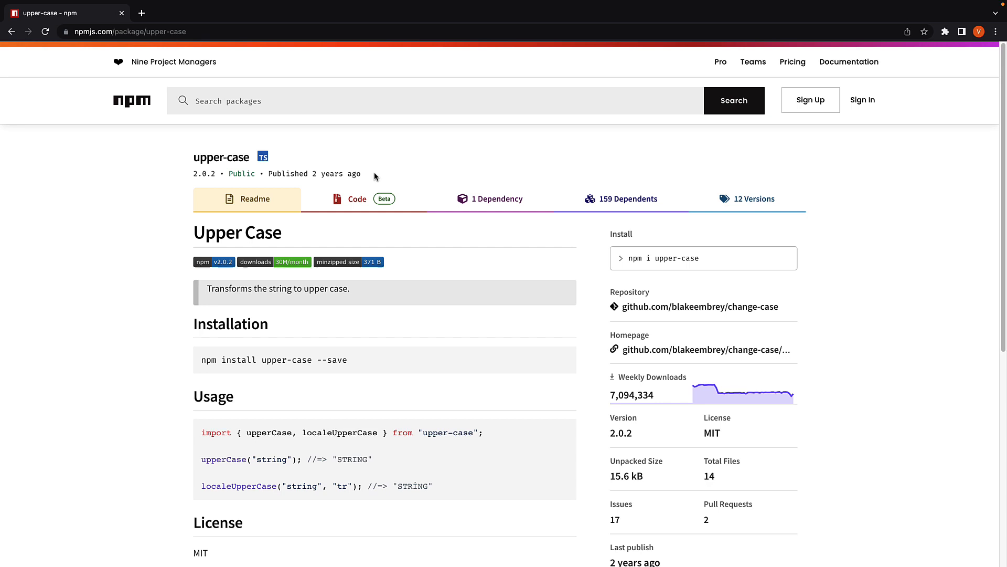
pyautogui.moveTo(598, 392)
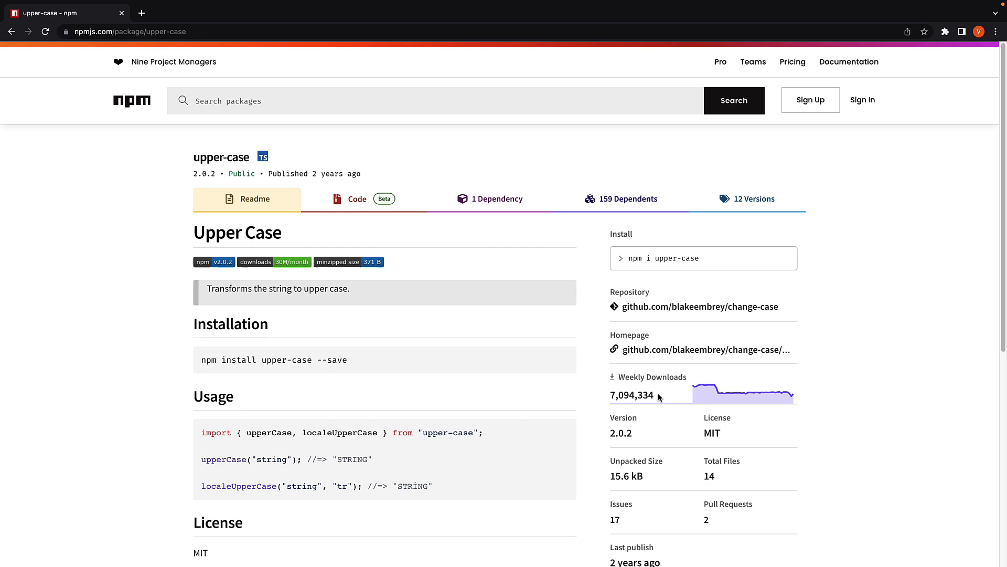
pyautogui.doubleClick(632, 395)
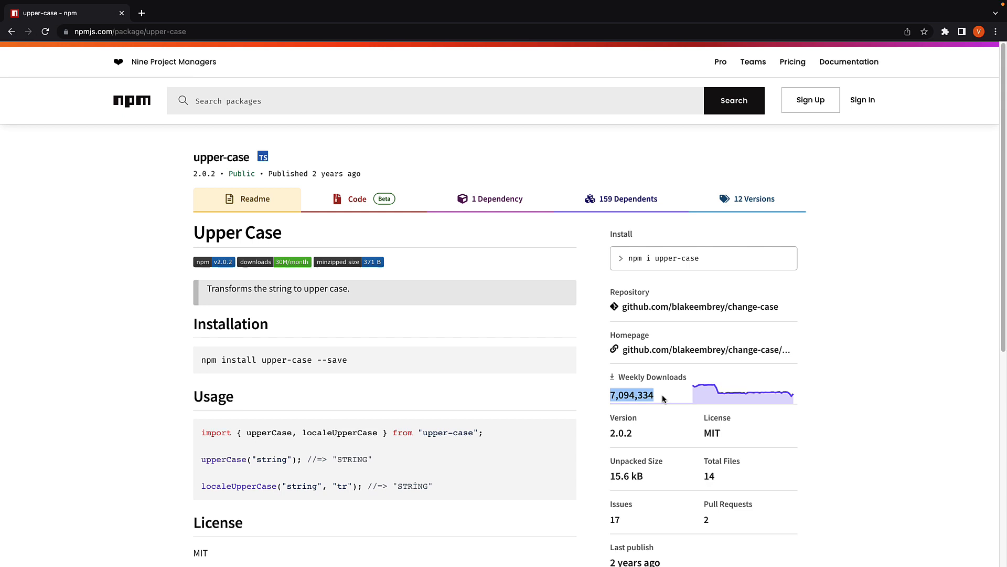
pyautogui.scroll(-3)
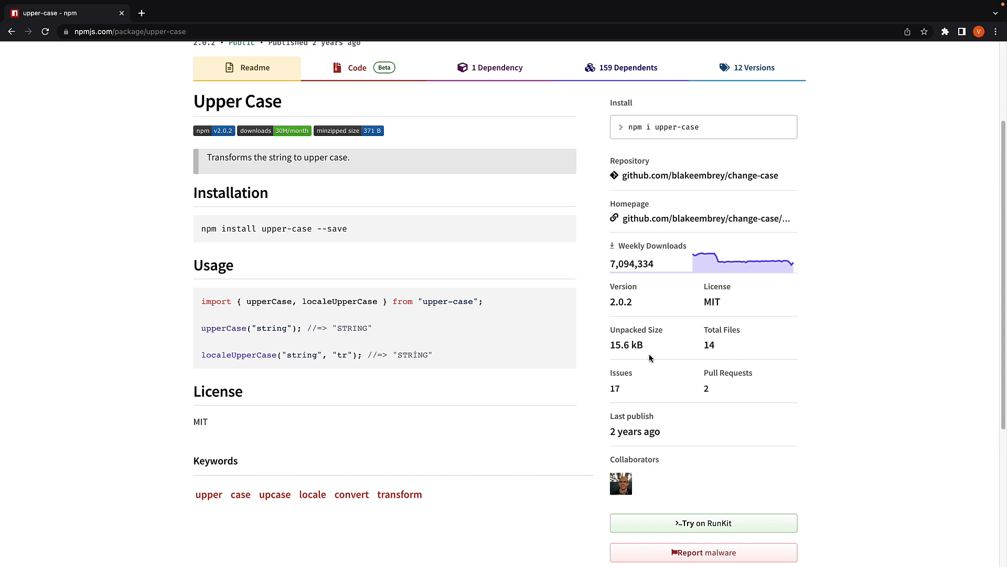
pyautogui.moveTo(427, 384)
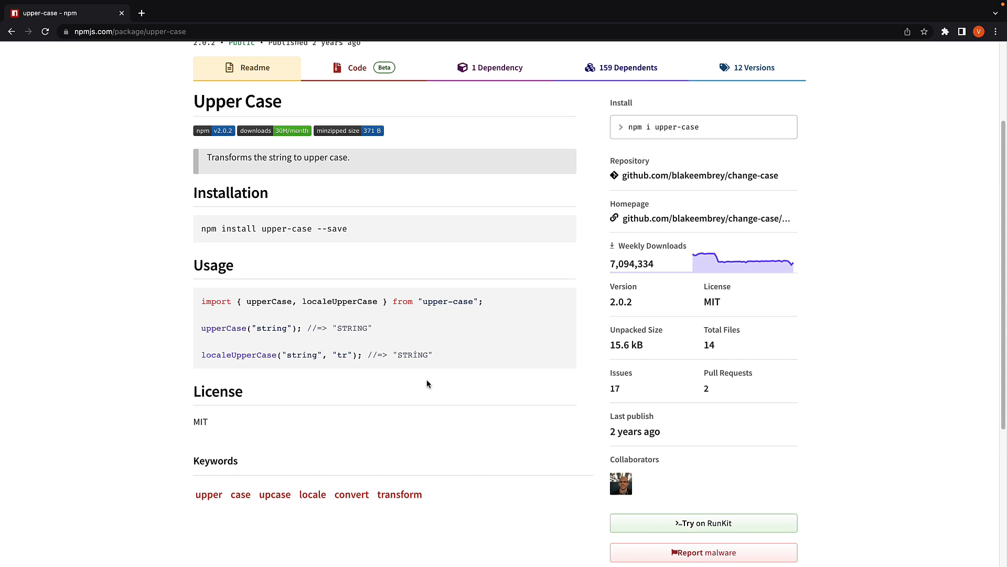
# Scroll the upper-case package page down and back up to the Installation section
pyautogui.scroll(-3)
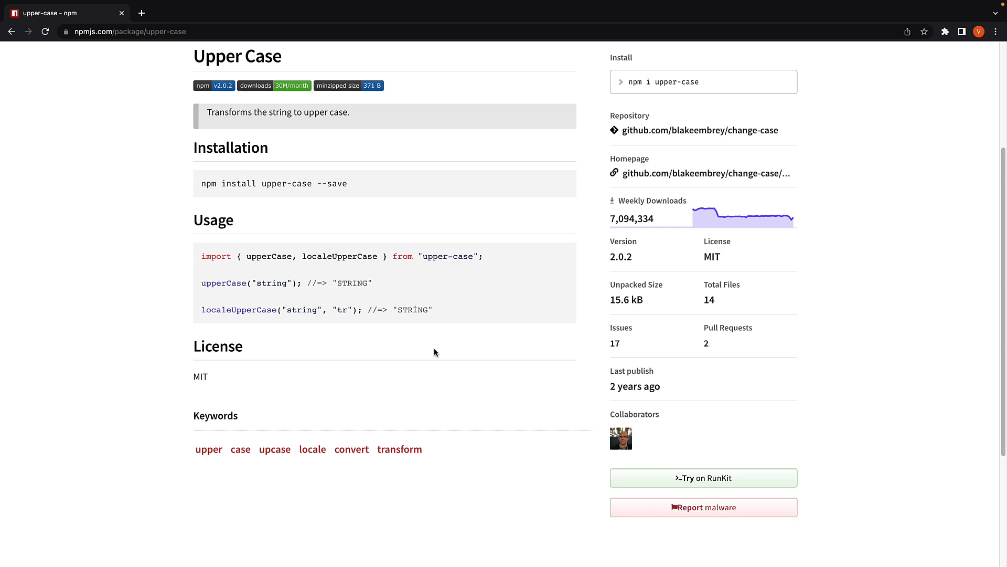
pyautogui.moveTo(406, 369)
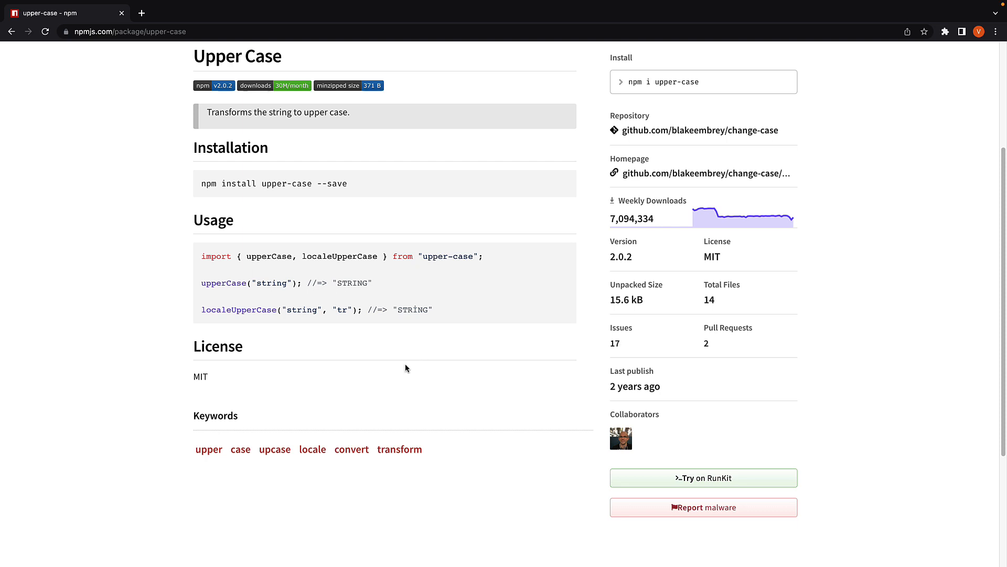
pyautogui.scroll(3)
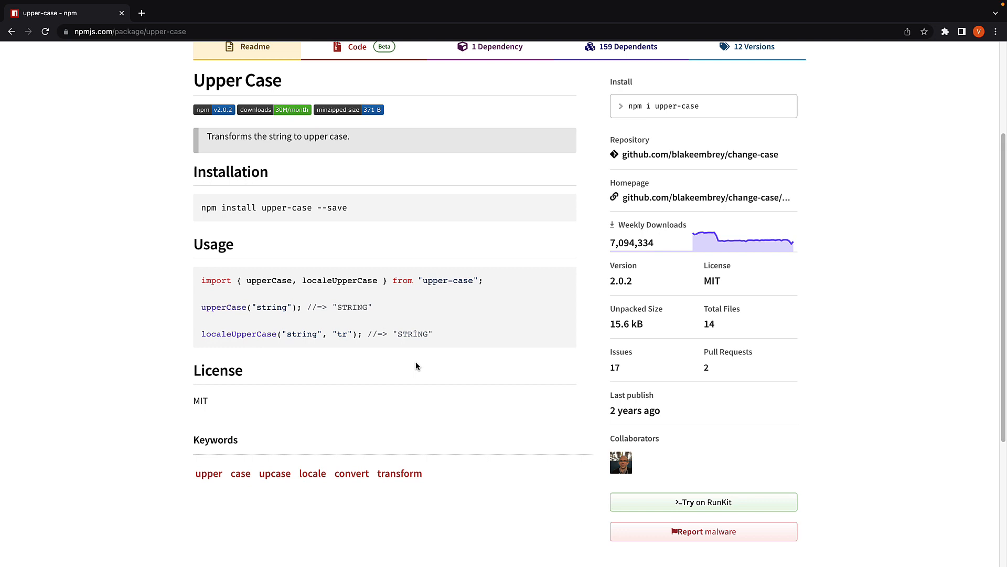
pyautogui.scroll(3)
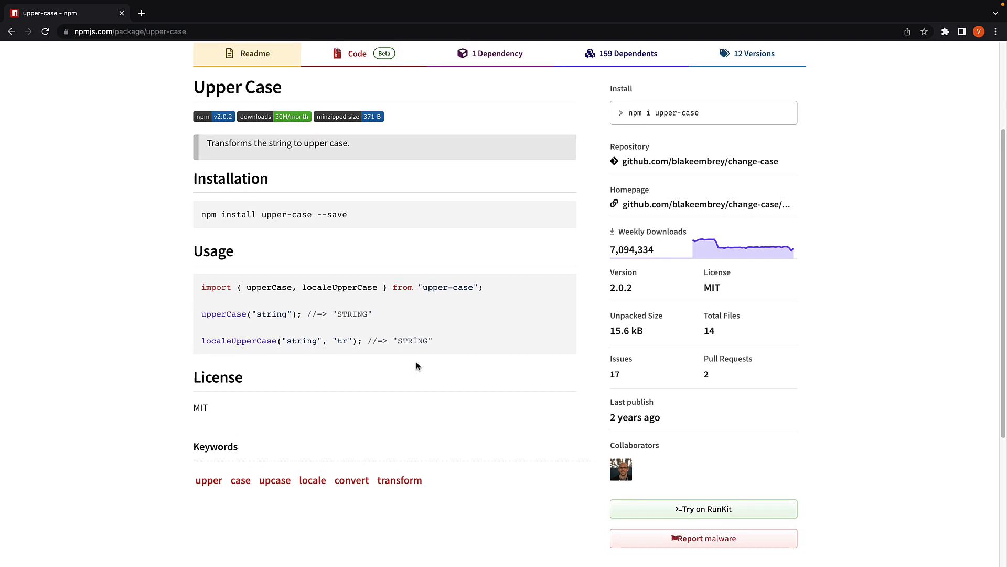
pyautogui.moveTo(441, 322)
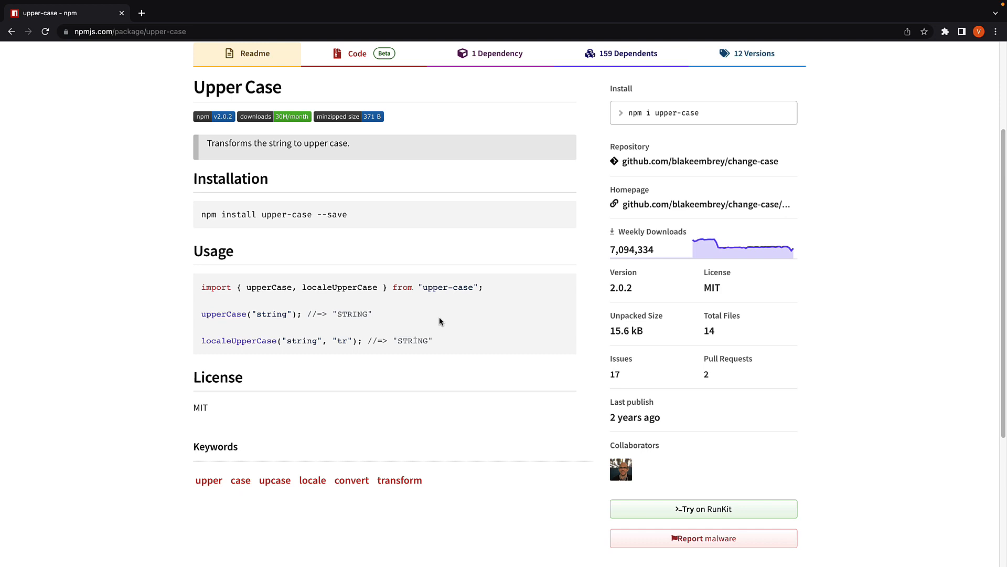
pyautogui.moveTo(233, 190)
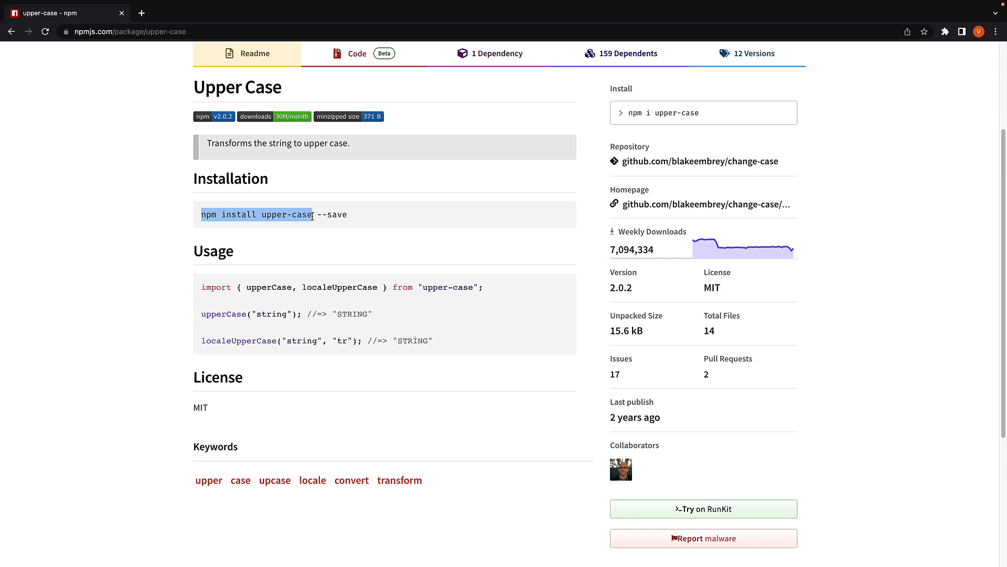
pyautogui.moveTo(356, 222)
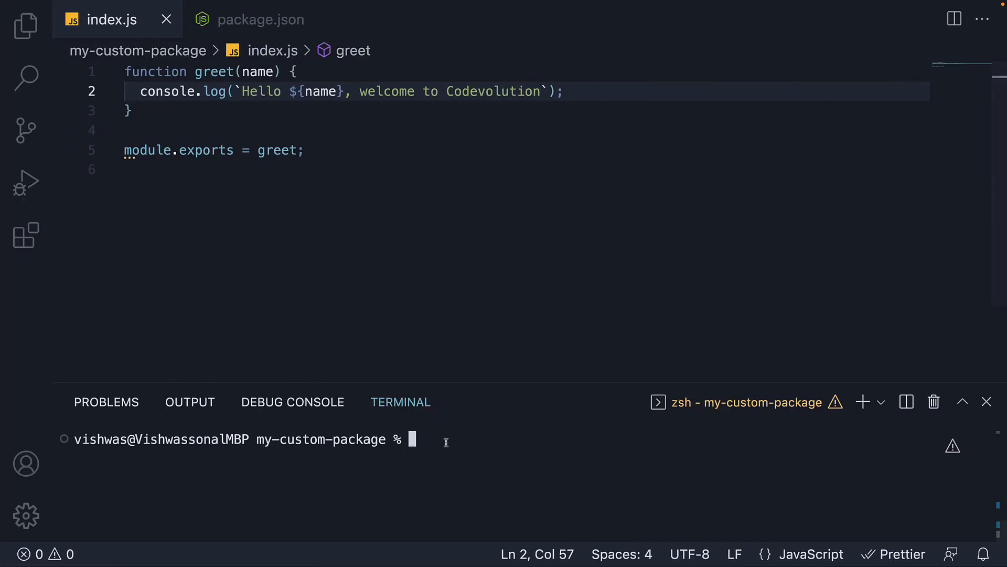
pyautogui.moveTo(448, 451)
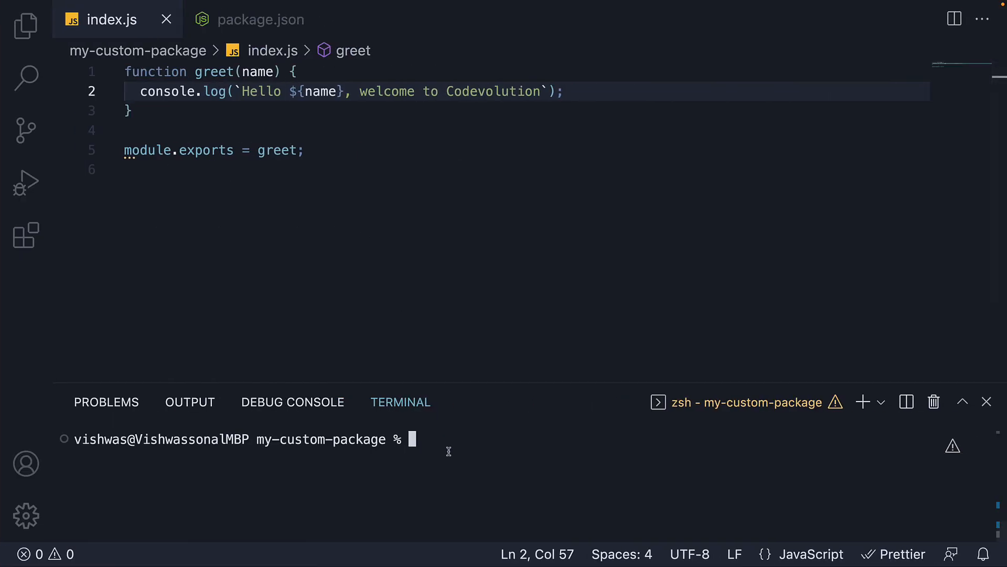
# Run 'npm install upper-case' in the terminal and show the Explorer file tree
pyautogui.write('npm install upper-case')
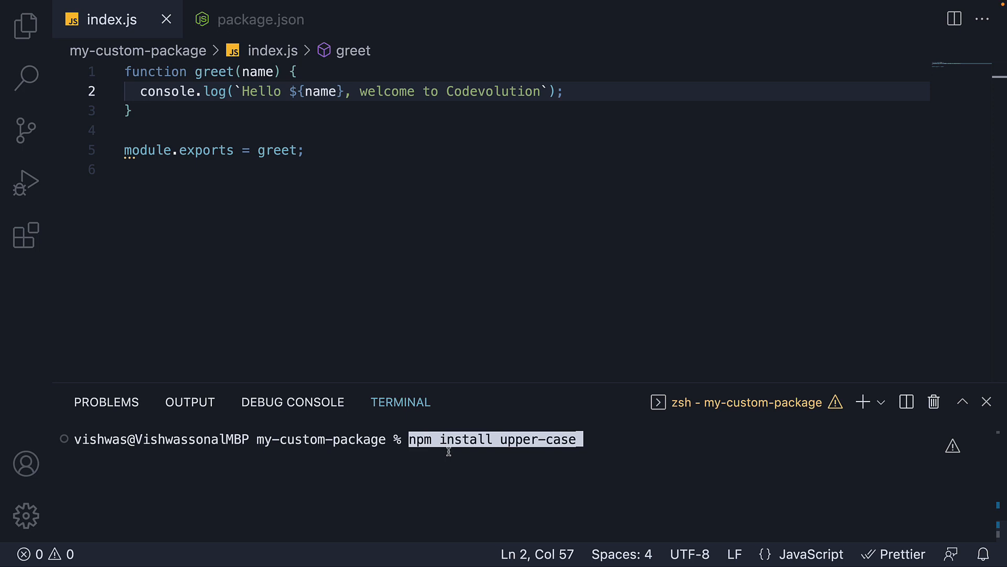
pyautogui.press('Return')
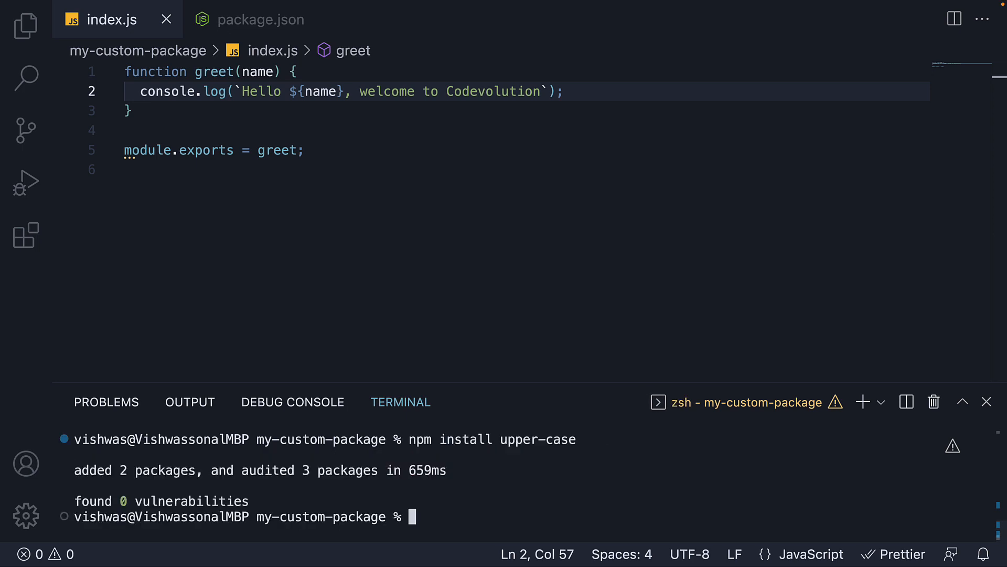
pyautogui.click(26, 25)
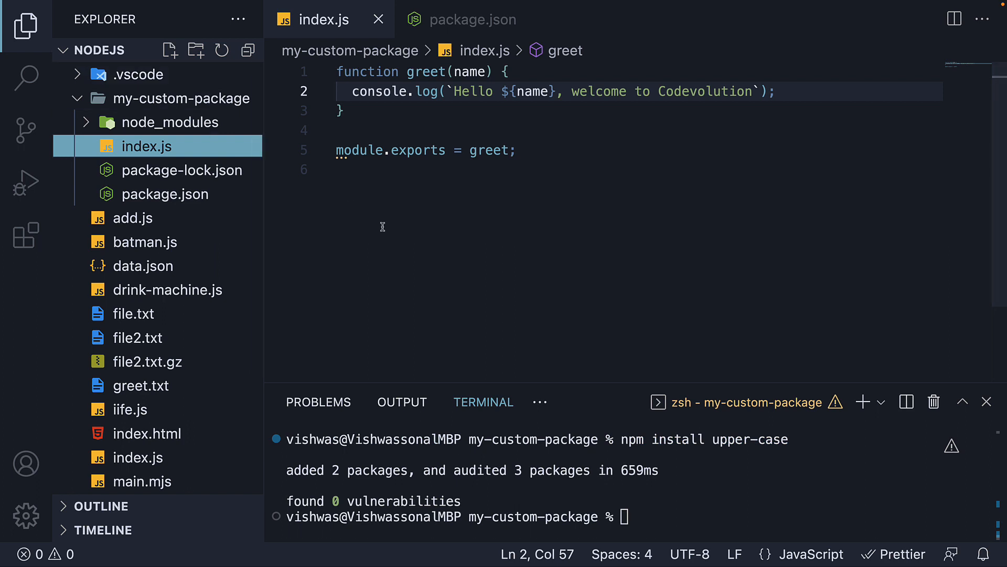
pyautogui.moveTo(532, 495)
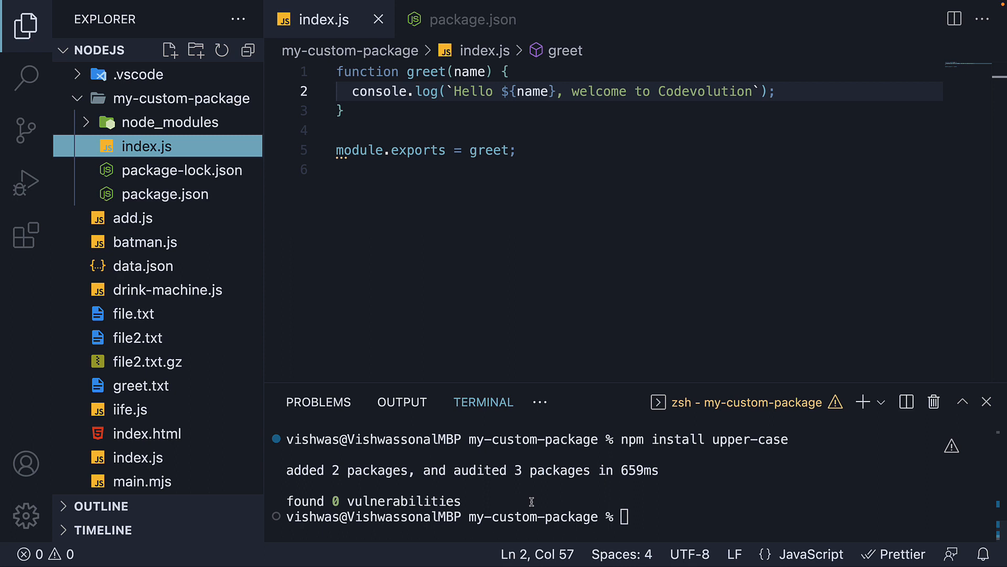
# Expand node_modules and open package.json showing upper-case ^2.0.2 in dependencies
pyautogui.click(171, 123)
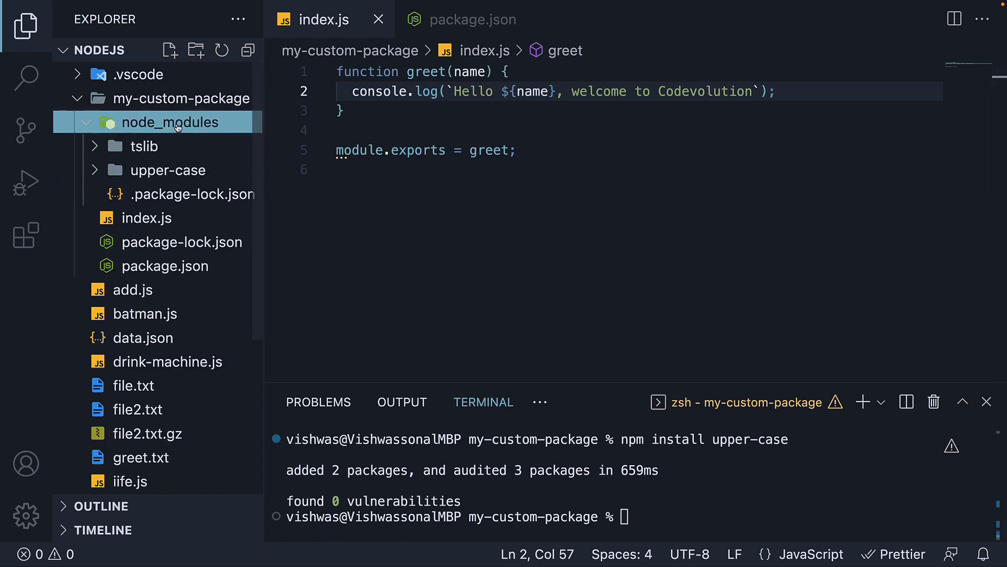
pyautogui.click(77, 122)
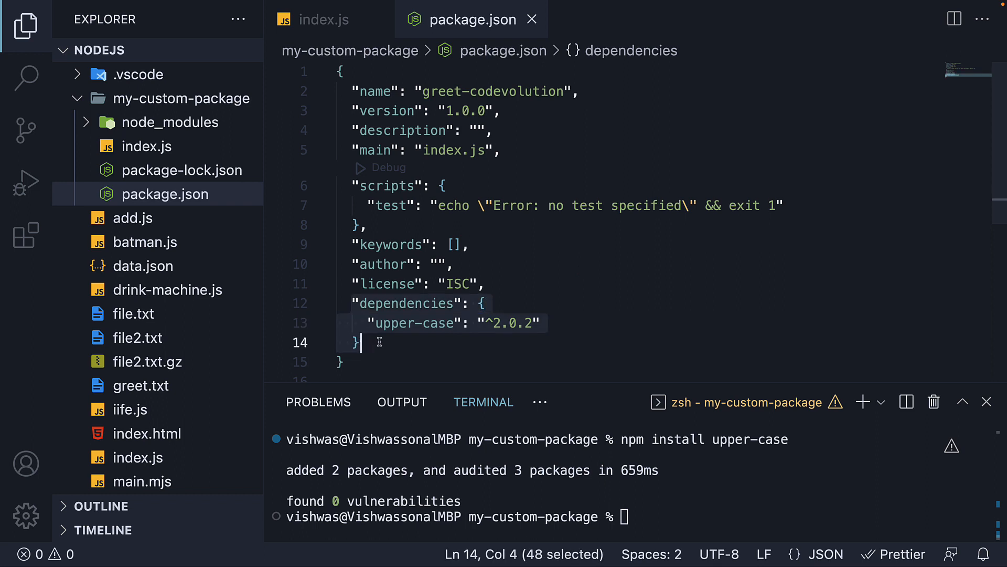
pyautogui.moveTo(548, 323)
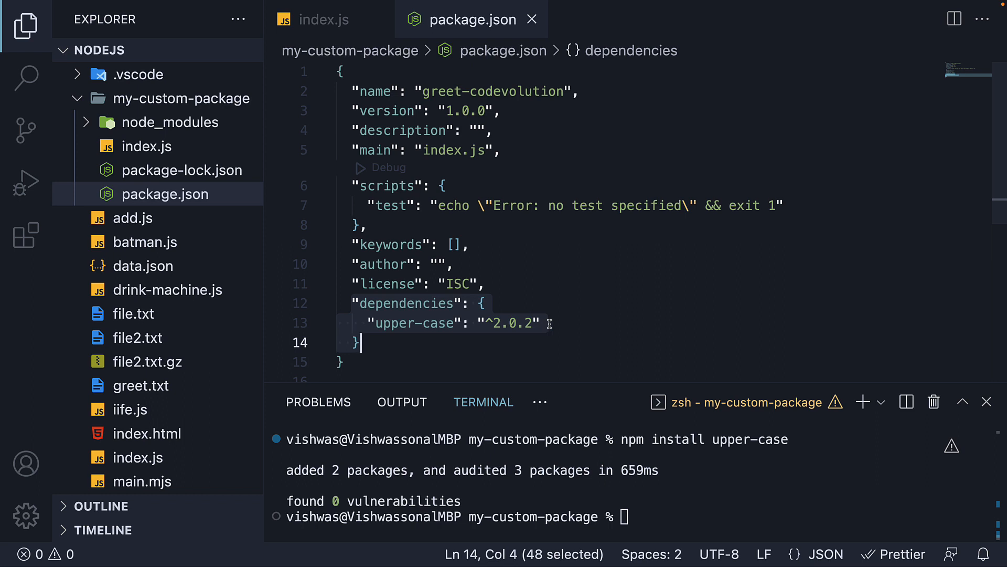
pyautogui.moveTo(182, 170)
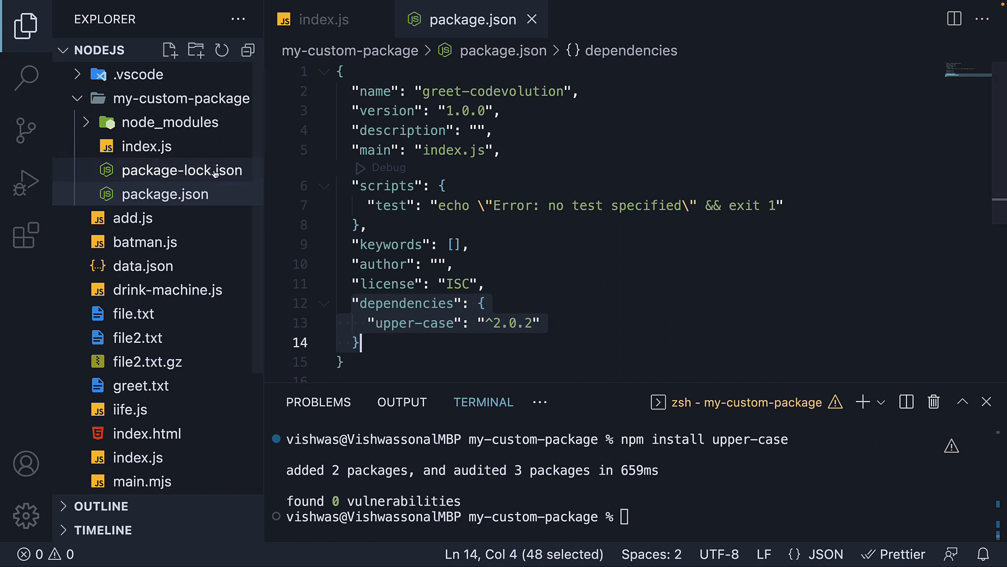
pyautogui.click(182, 170)
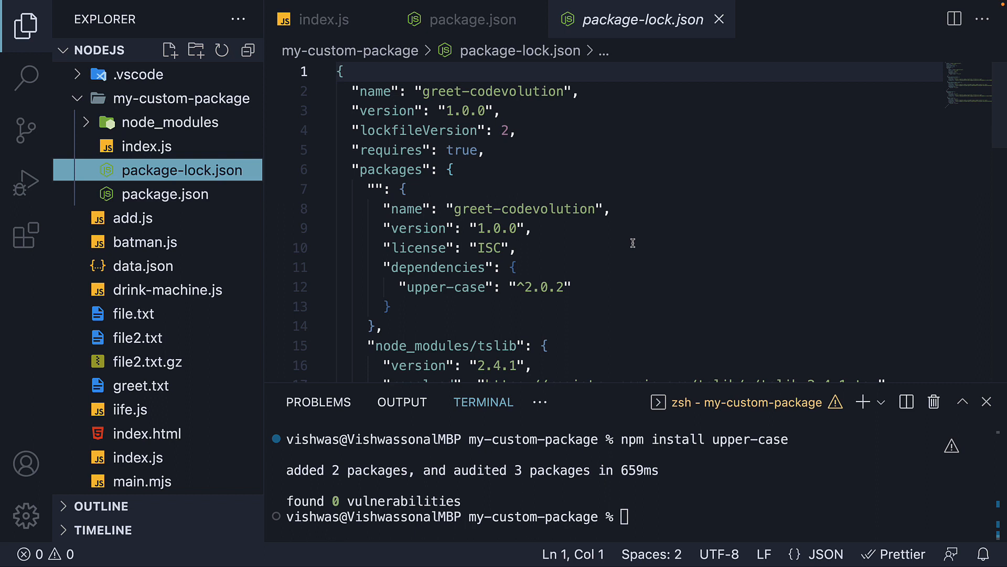
pyautogui.scroll(-3)
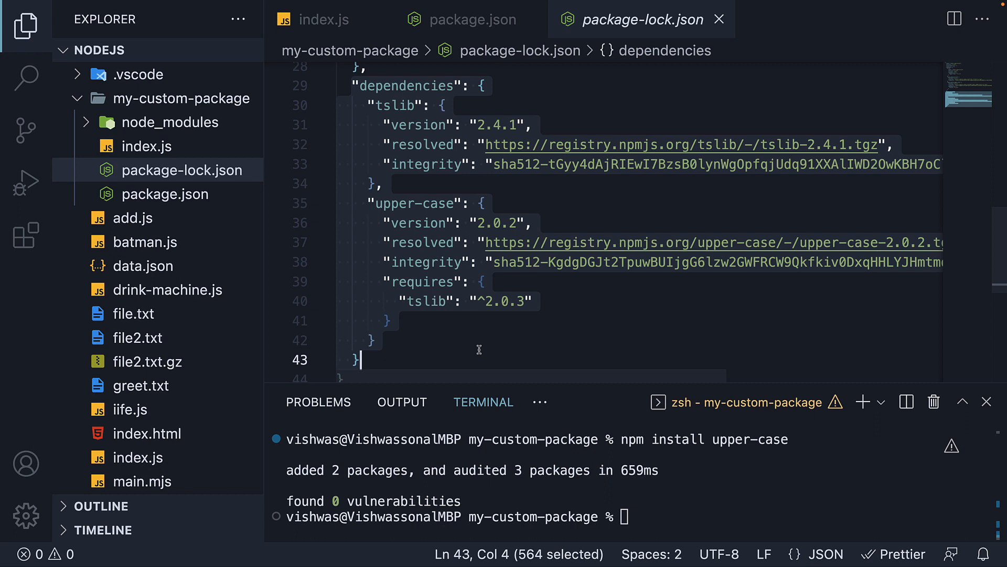
pyautogui.click(470, 20)
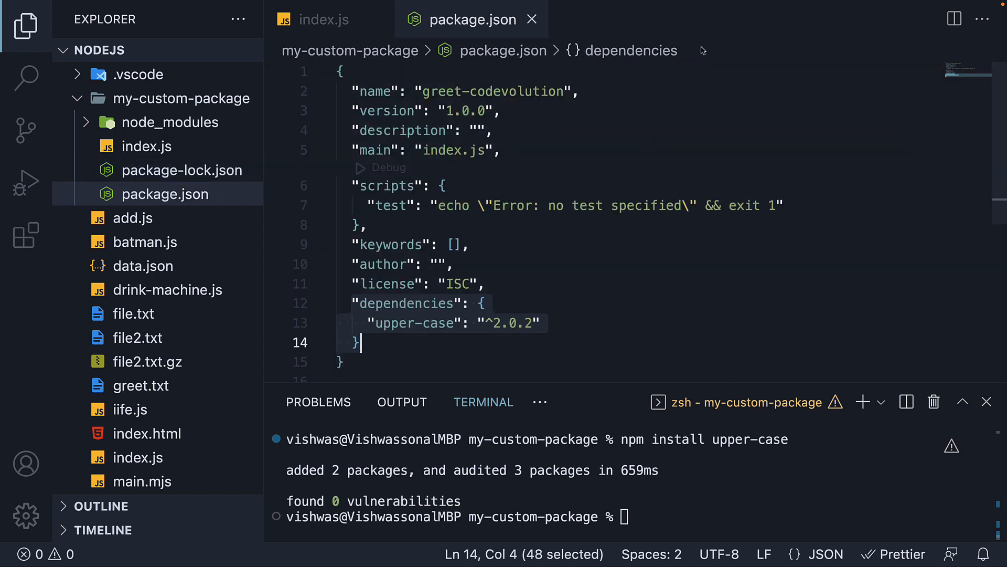
pyautogui.moveTo(591, 321)
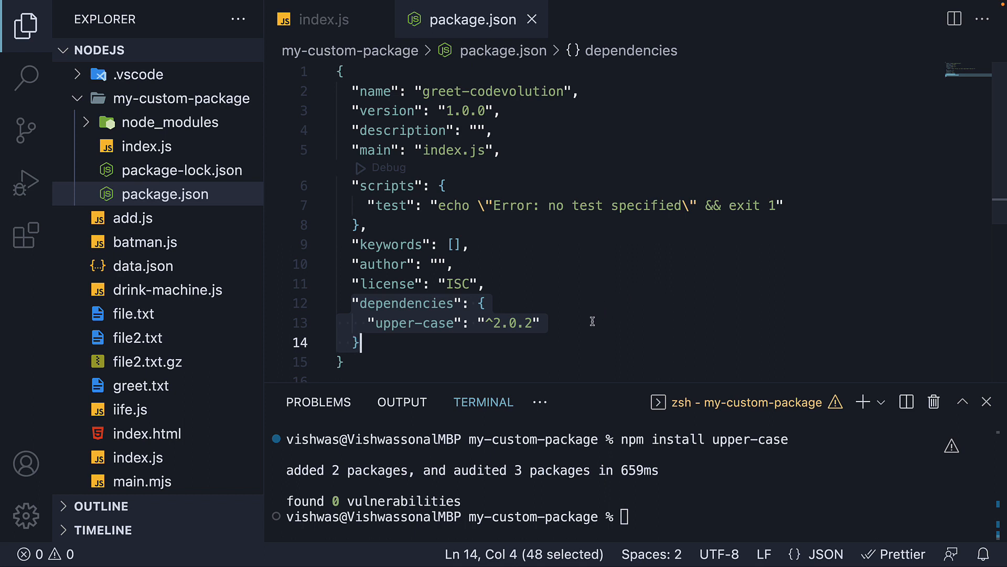
# Type 'npm uninstall upper-case' in the terminal without running it
pyautogui.click(562, 322)
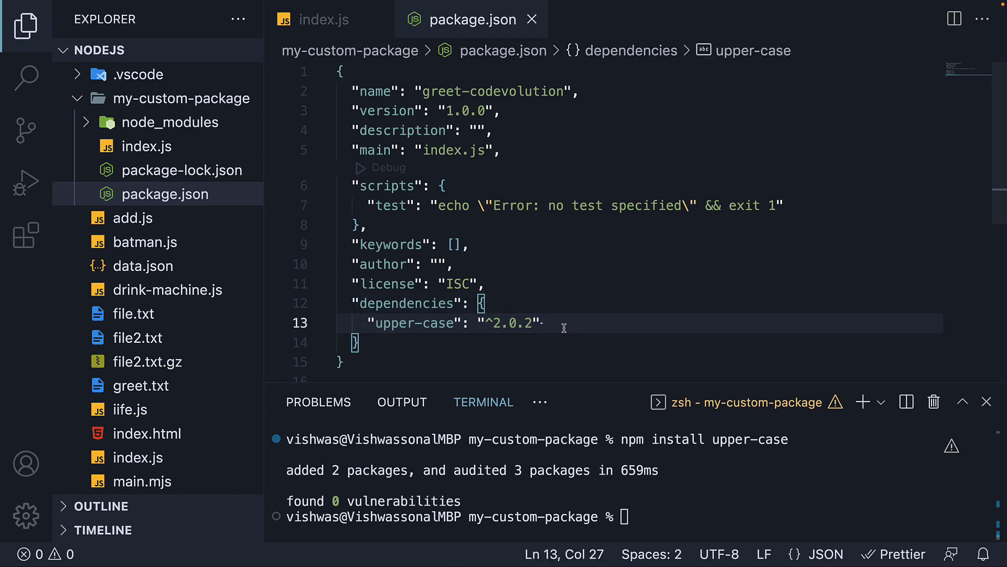
pyautogui.moveTo(565, 322)
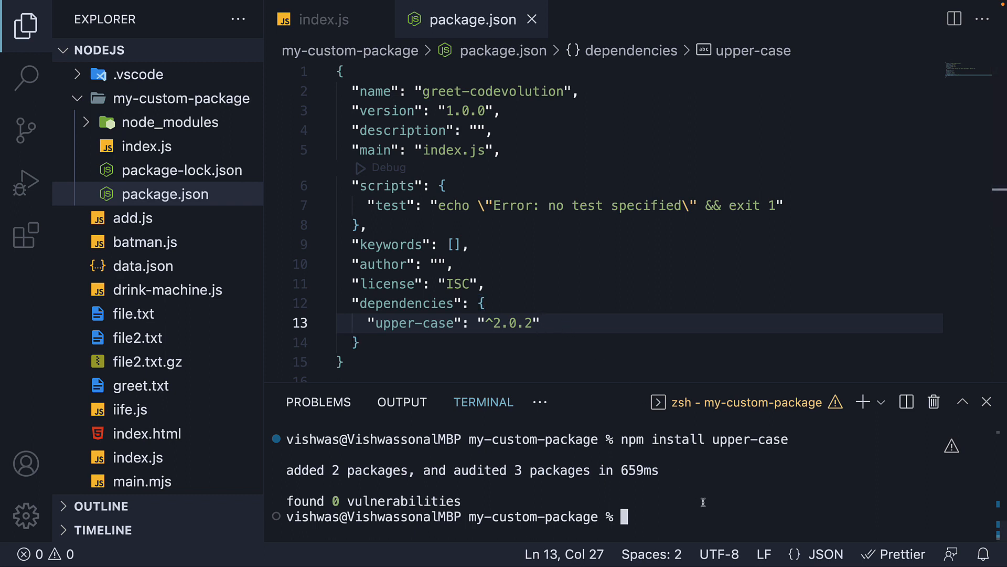
pyautogui.write('npm un')
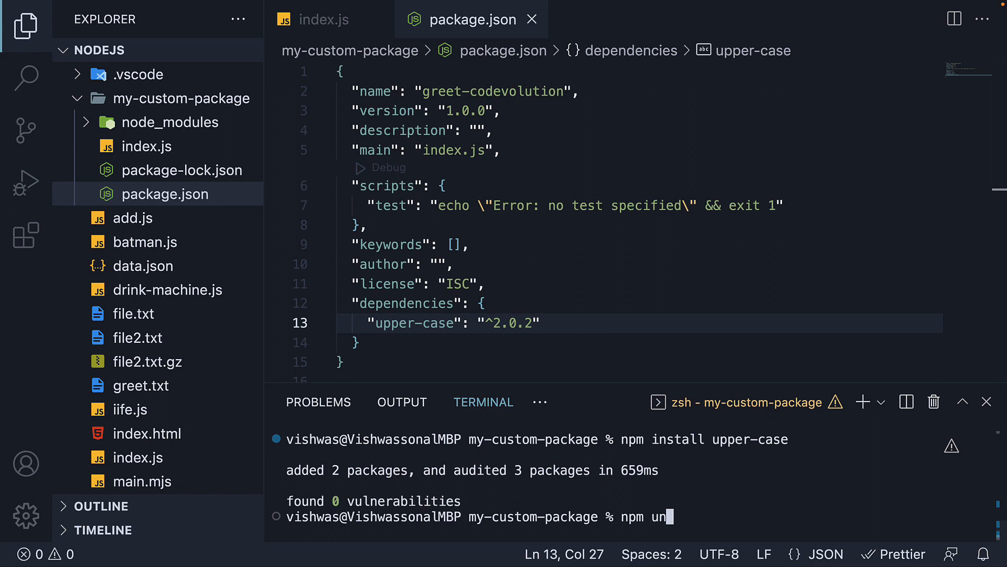
pyautogui.write('install')
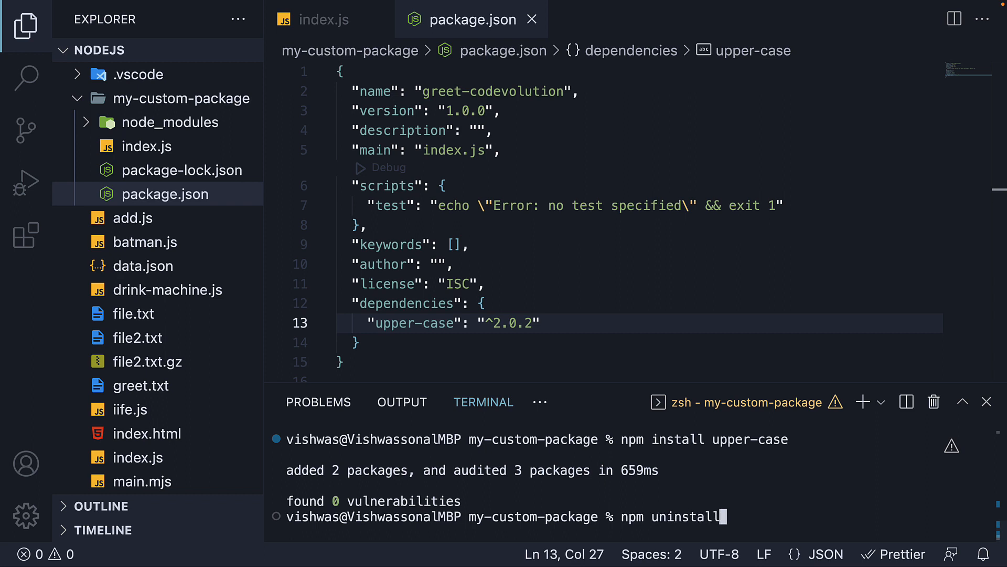
pyautogui.write('upper-case')
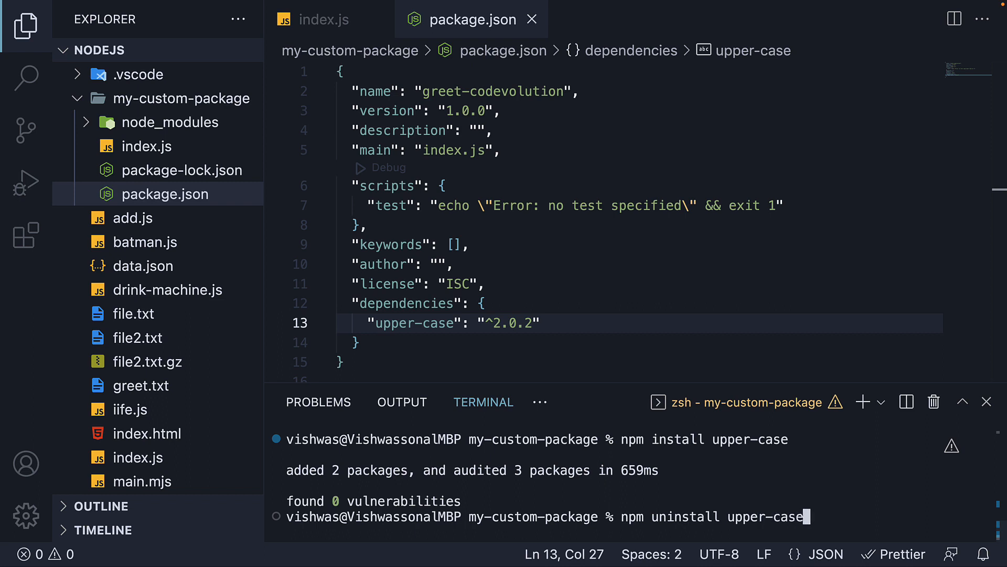
pyautogui.moveTo(704, 501)
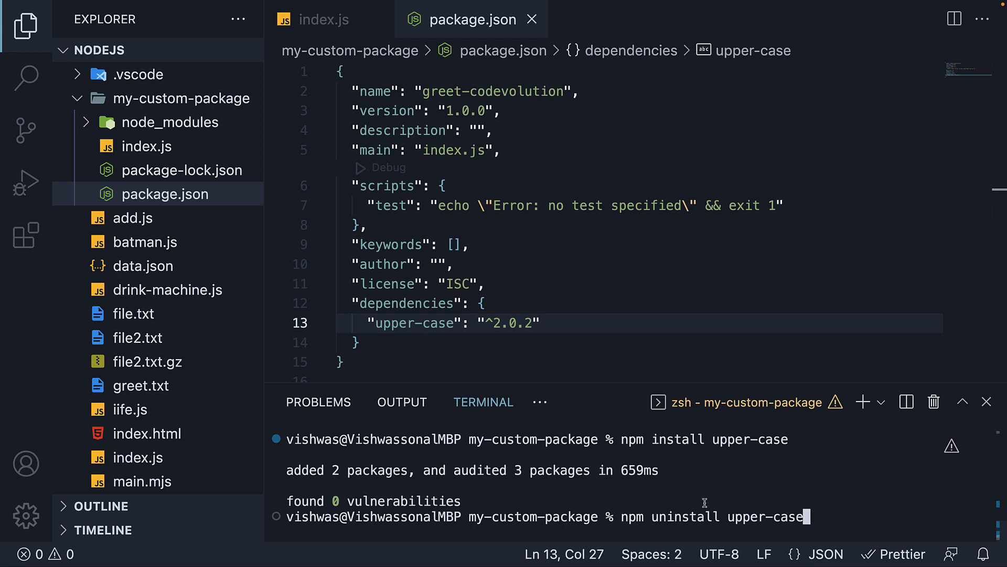
pyautogui.moveTo(410, 210)
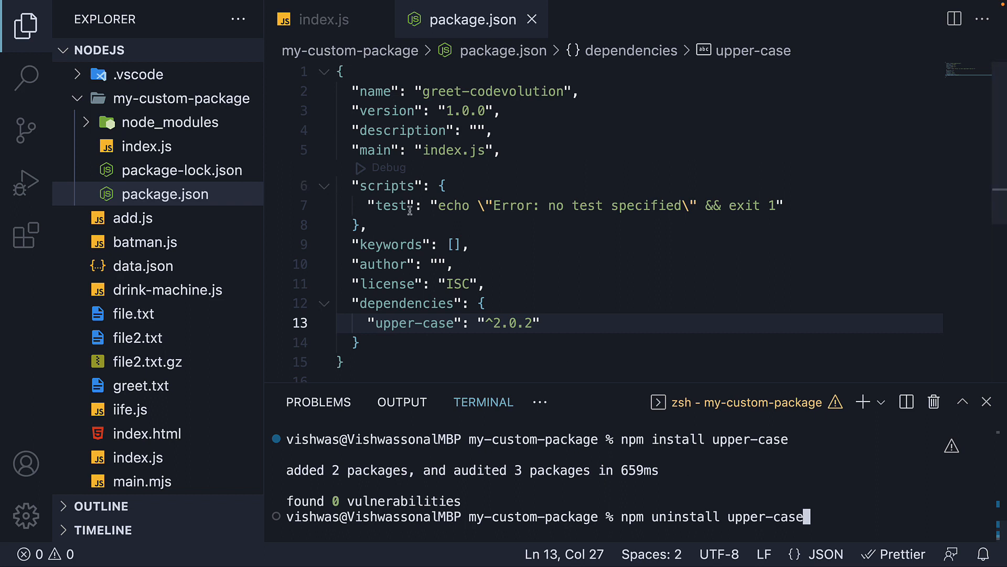
pyautogui.moveTo(639, 267)
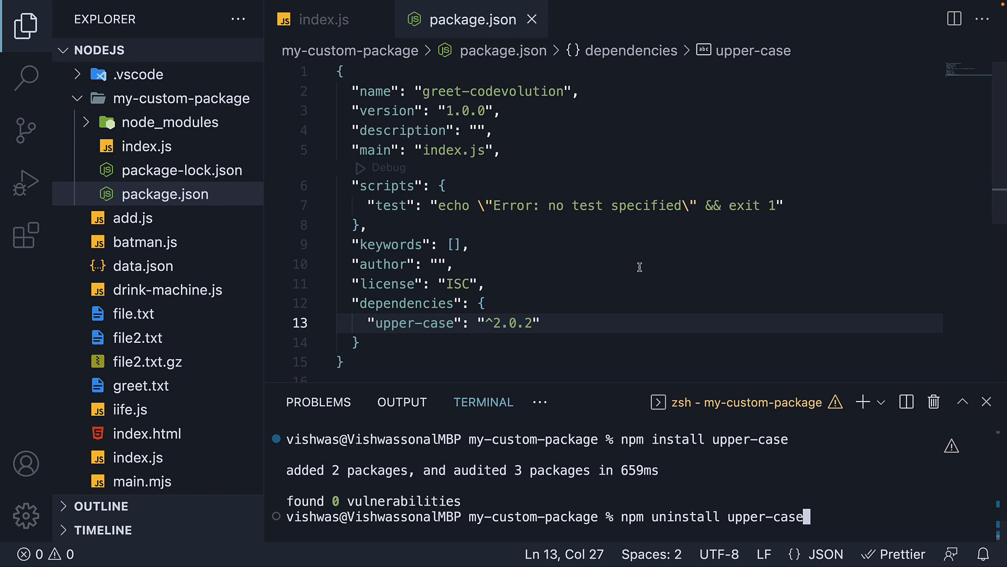